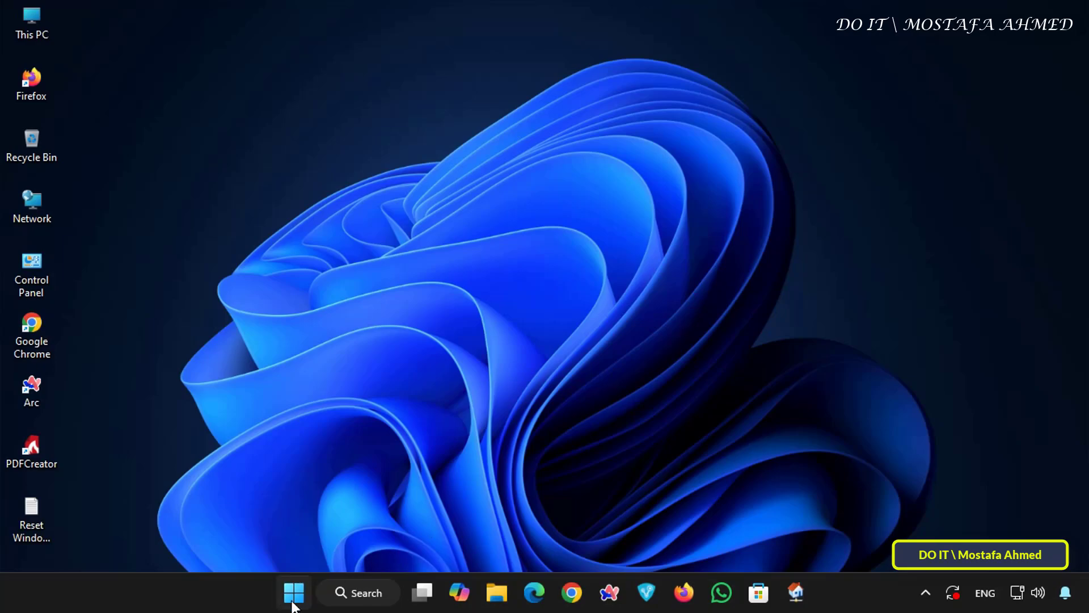
Launch the Settings app from the Start menu's pinned apps.
click(294, 592)
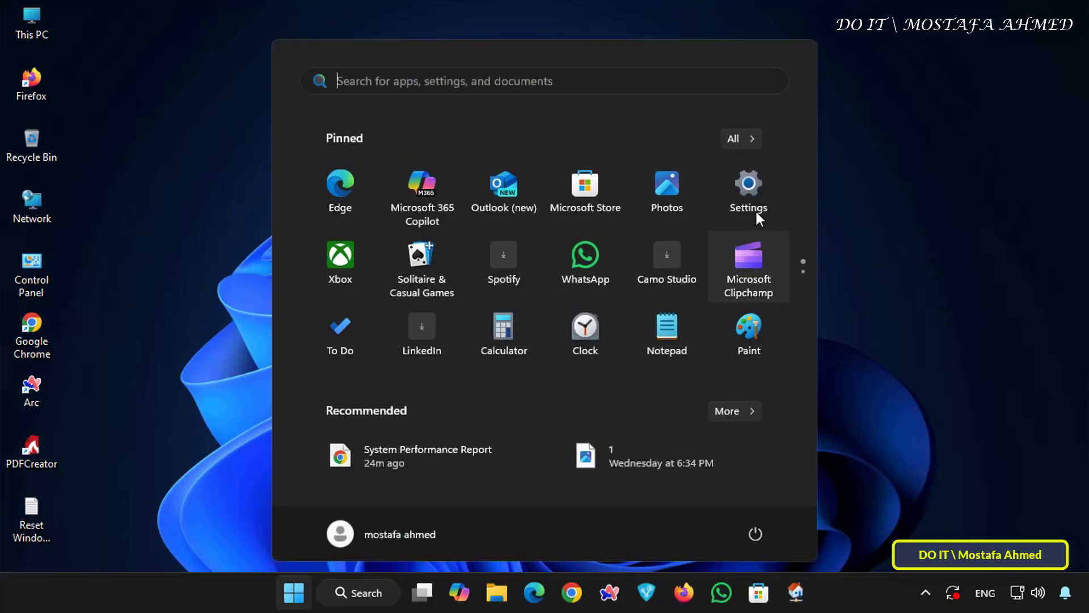
mouse_move(922, 346)
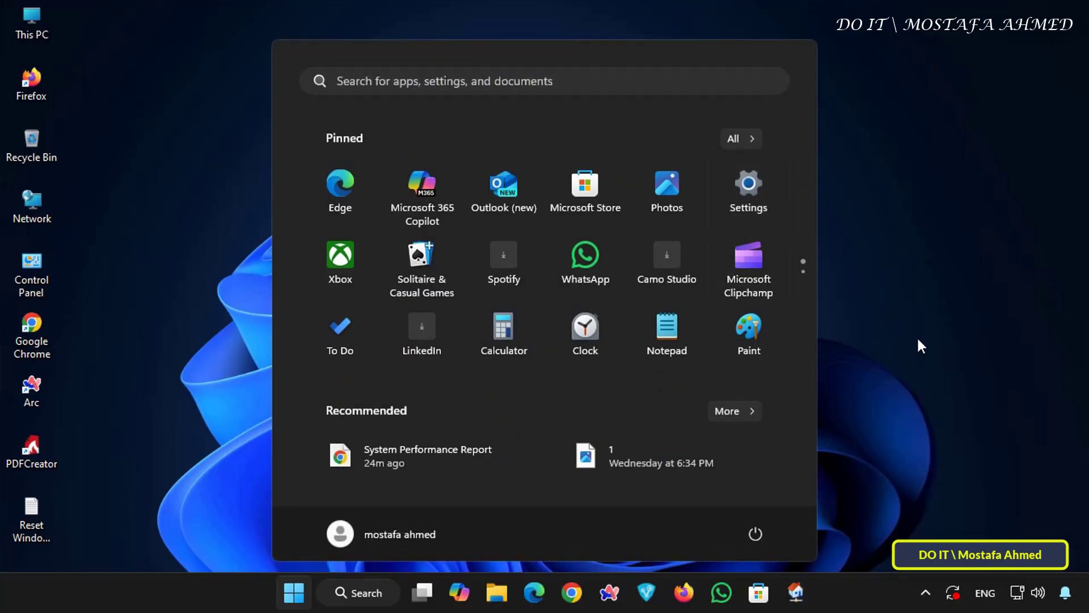
click(748, 191)
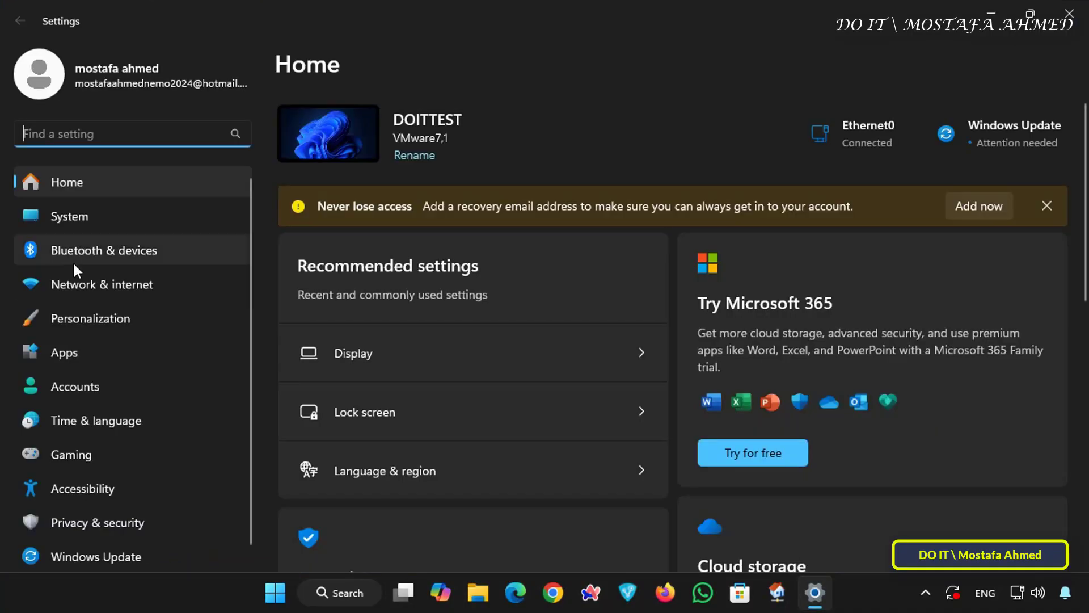
Confirm the account is Administrator on the Accounts page, then close Settings.
click(74, 387)
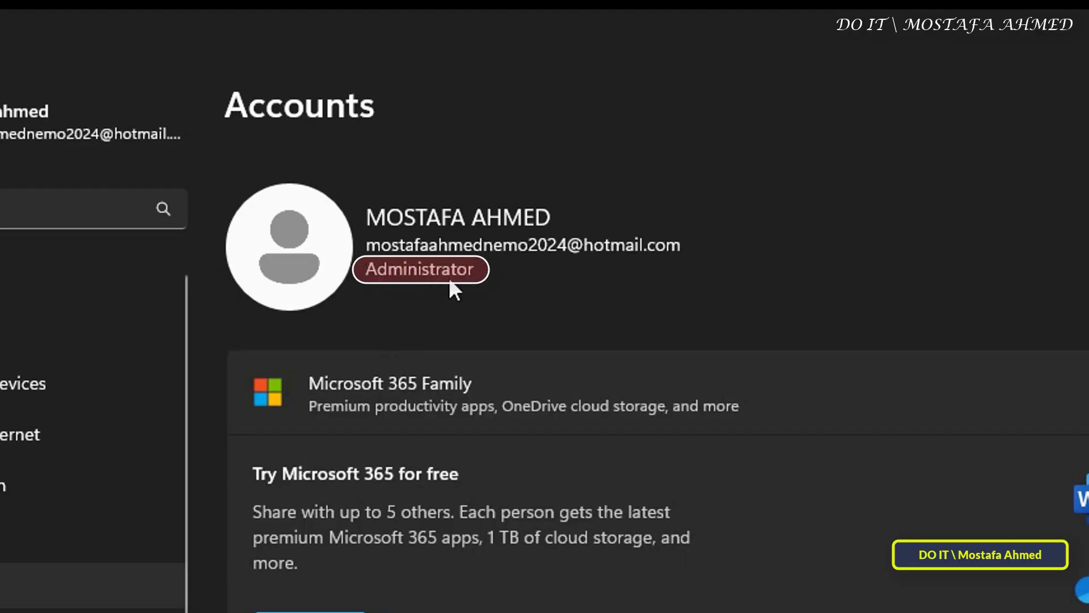
mouse_move(542, 306)
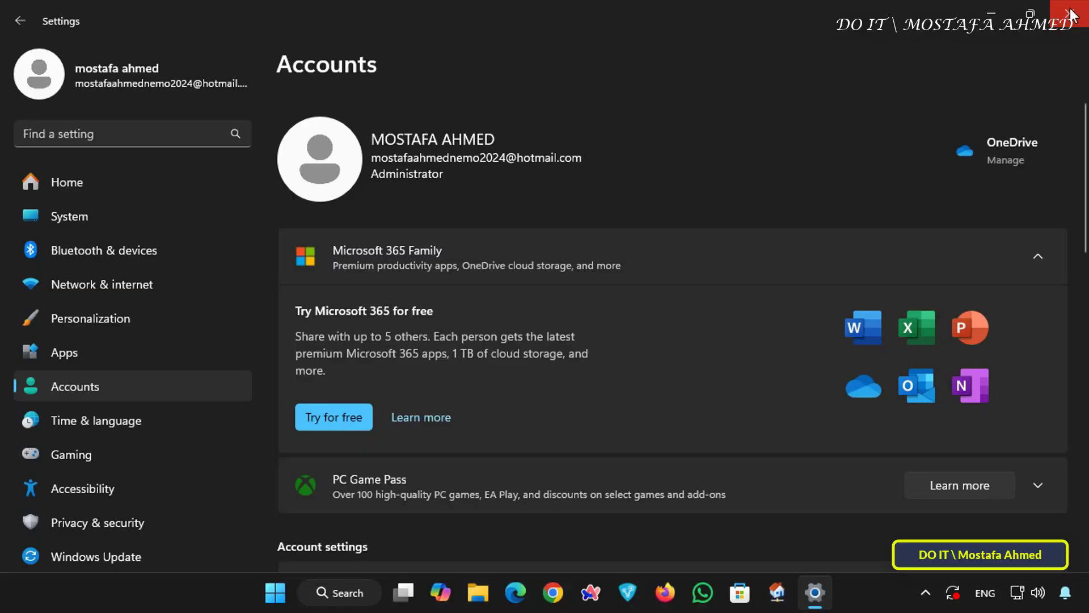
click(1071, 13)
text(co)
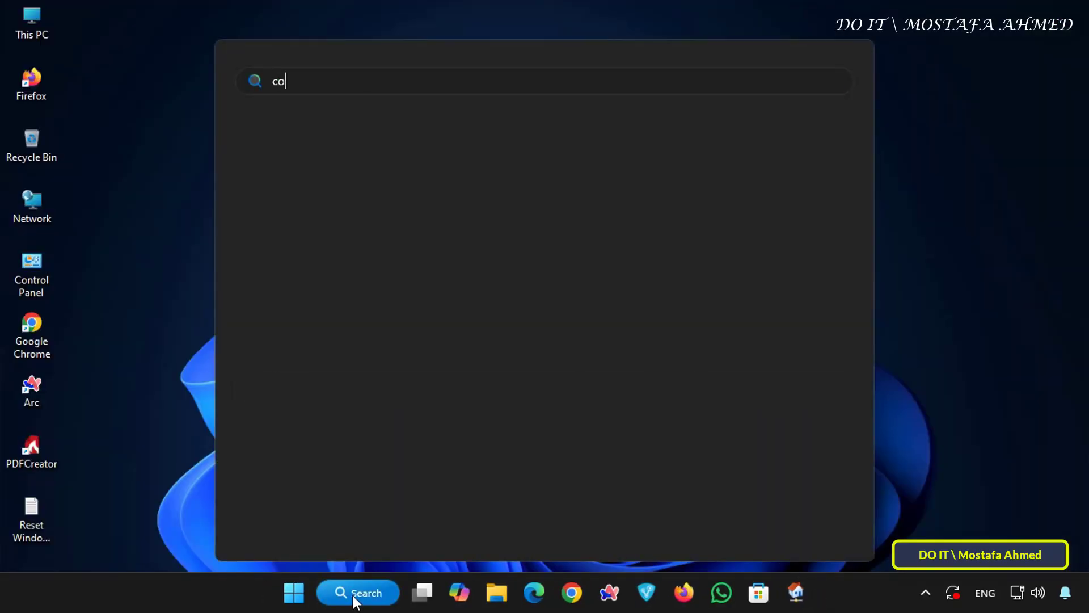
Search for 'command prompt' and run it as administrator.
text(mmand)
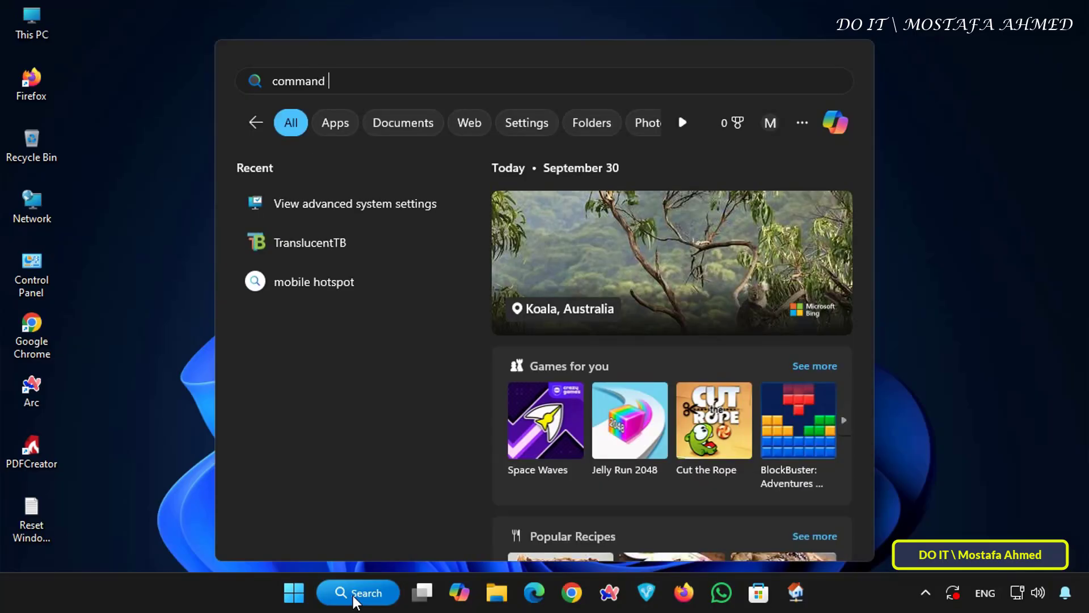
text(prompt)
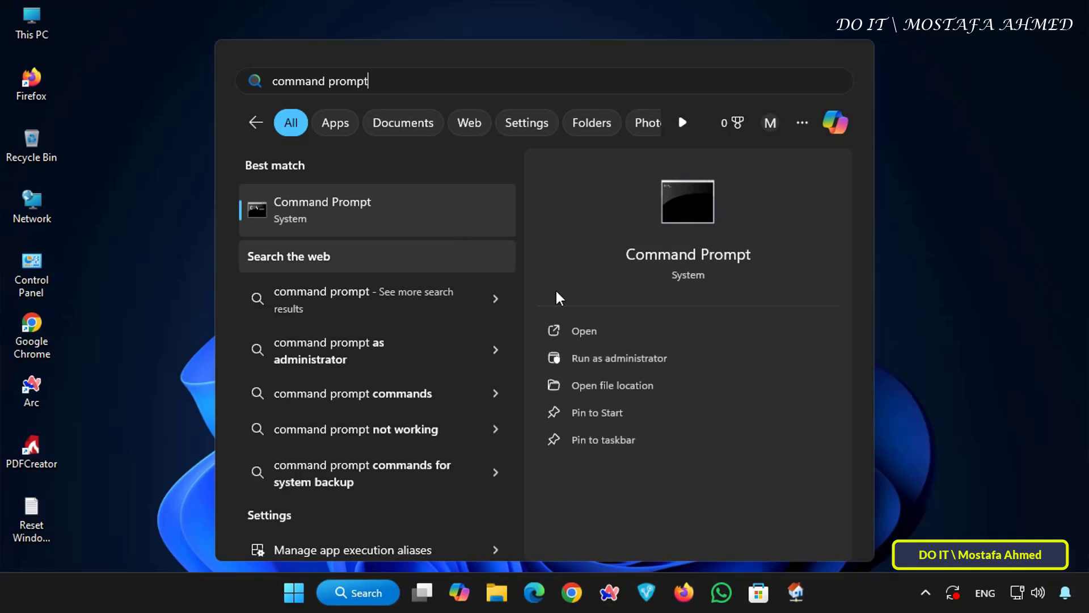
mouse_move(604, 359)
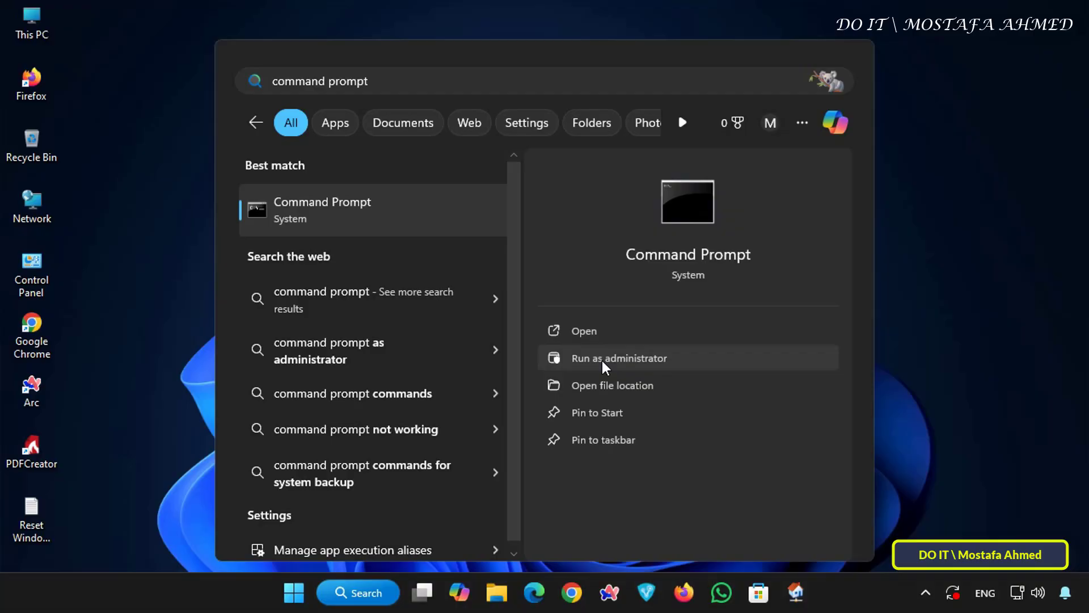
click(618, 358)
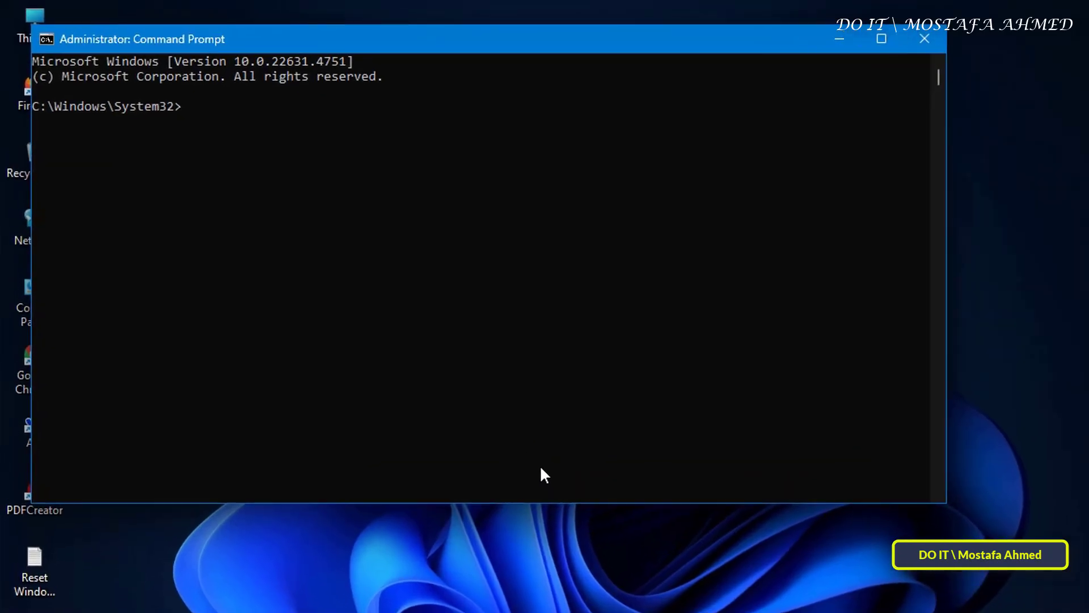
Run 'whoami /groups' to list the user's group memberships.
text(who)
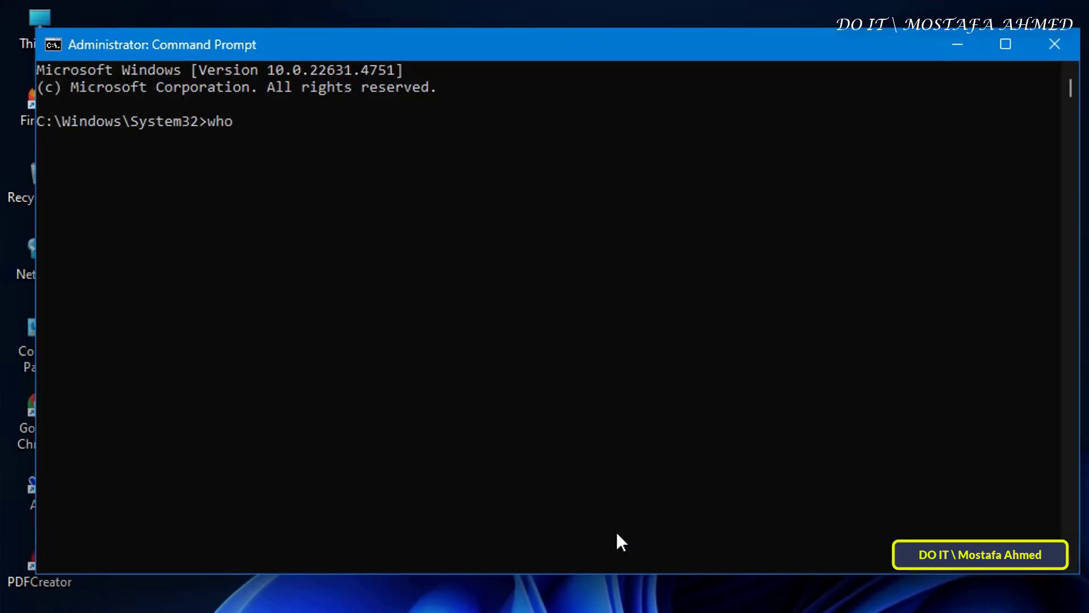
text(ami /groups)
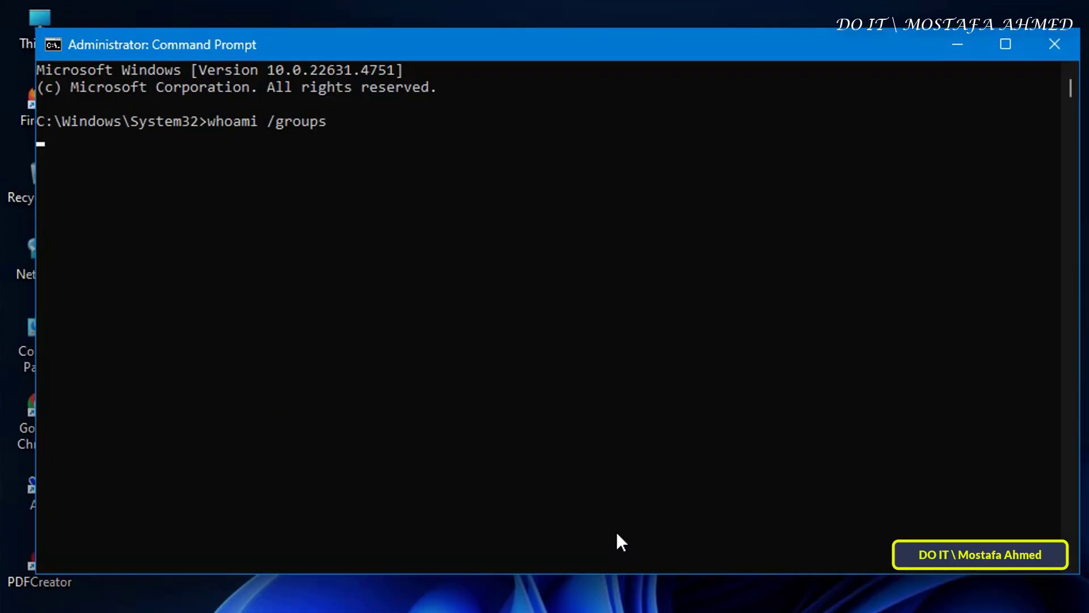
key(Return)
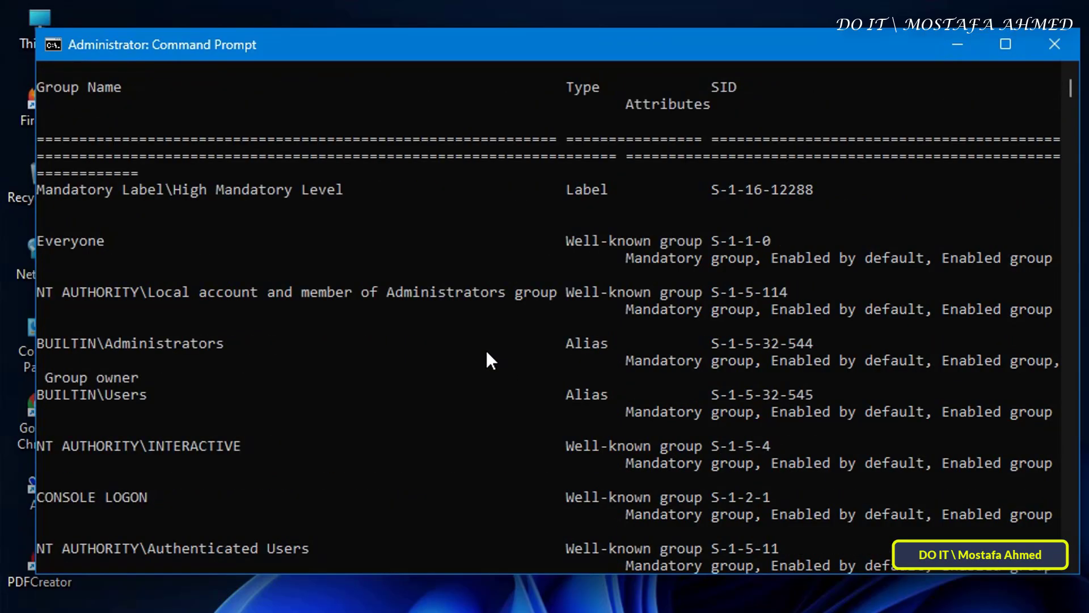
Scroll the output up to the GROUP INFORMATION heading above BUILTIN\Administrators.
scroll(up, 3)
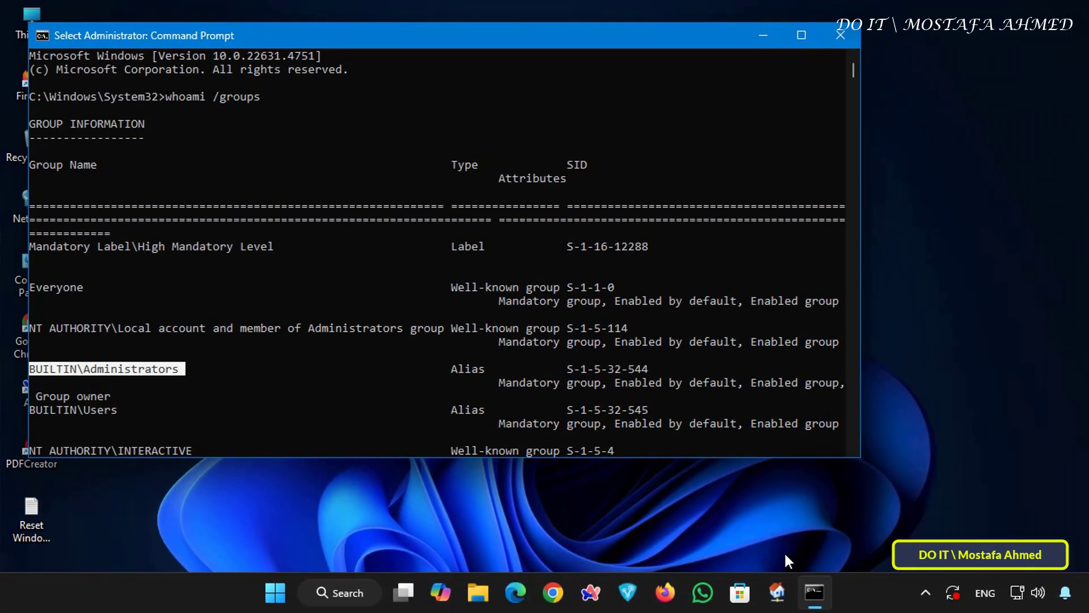
mouse_move(920, 538)
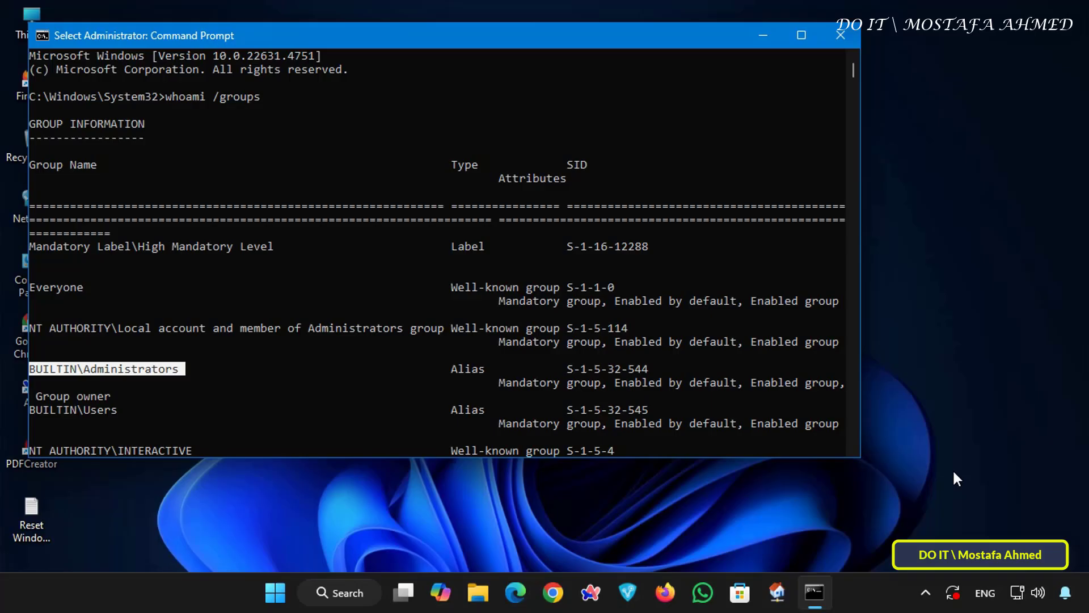
mouse_move(1019, 348)
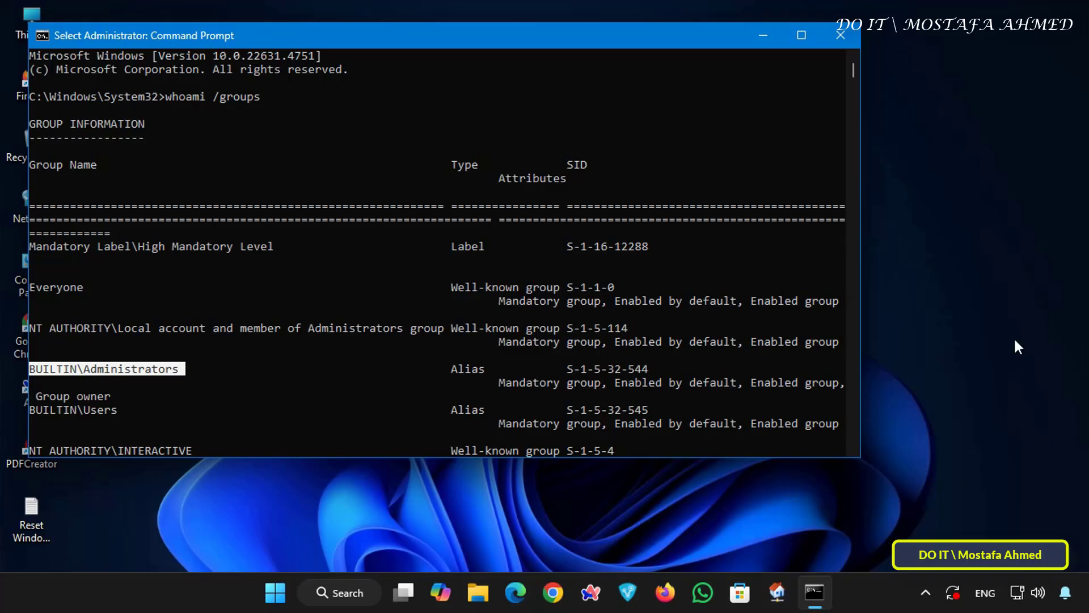